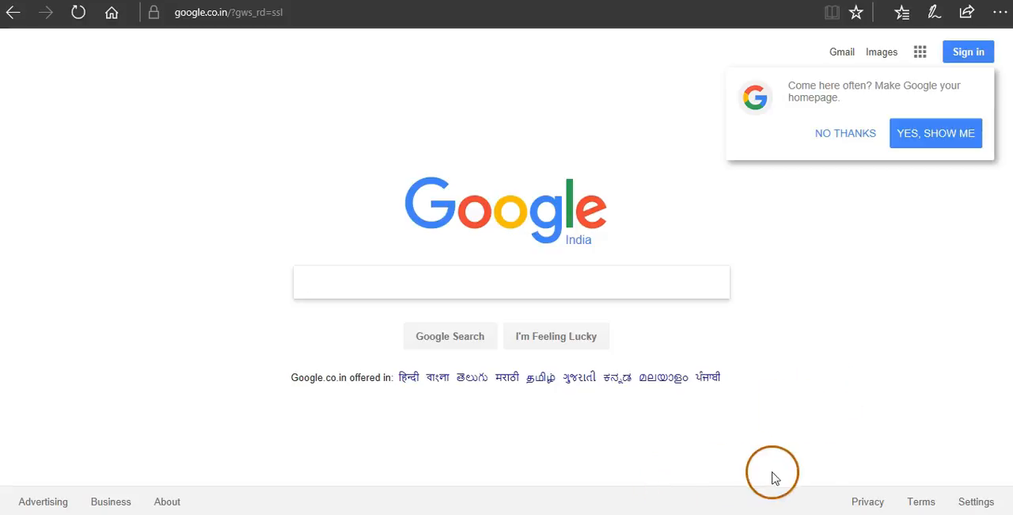
# Search Google for 'google scholar' and follow the Google Scholar result.
pyautogui.click(511, 282)
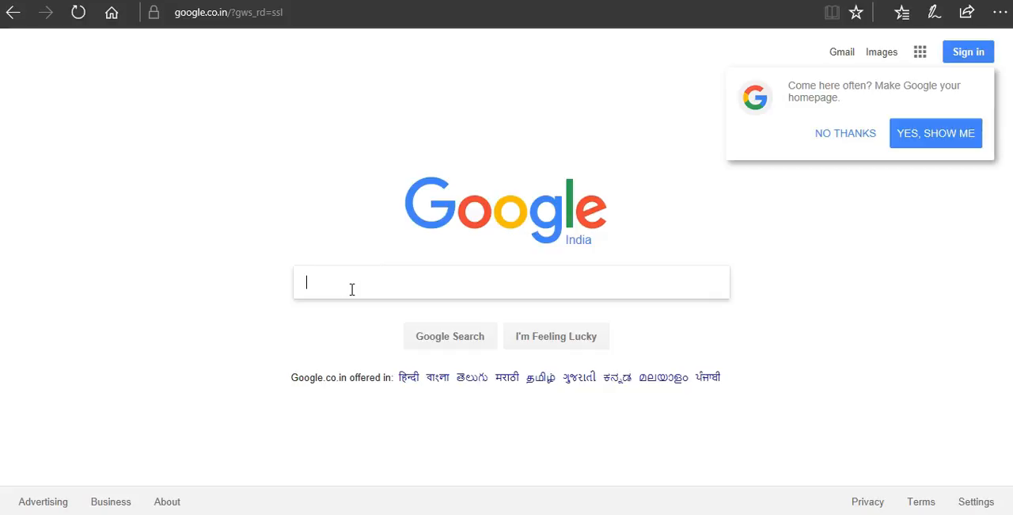
pyautogui.write('g')
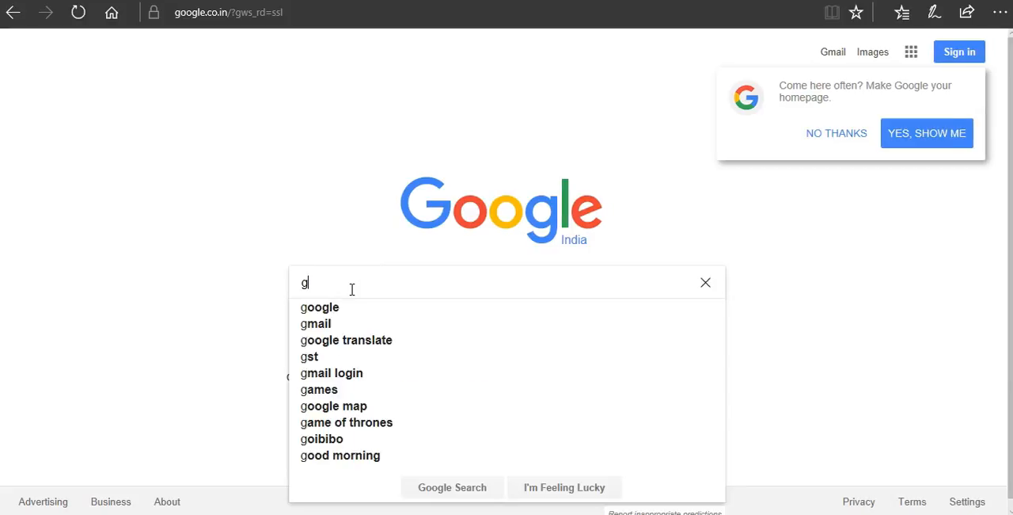
pyautogui.write('oogle scho')
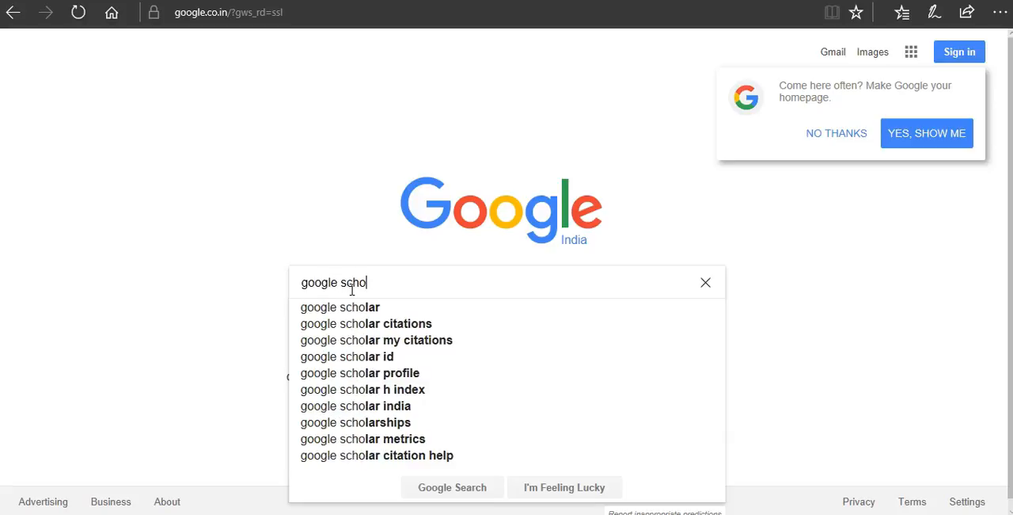
pyautogui.click(340, 307)
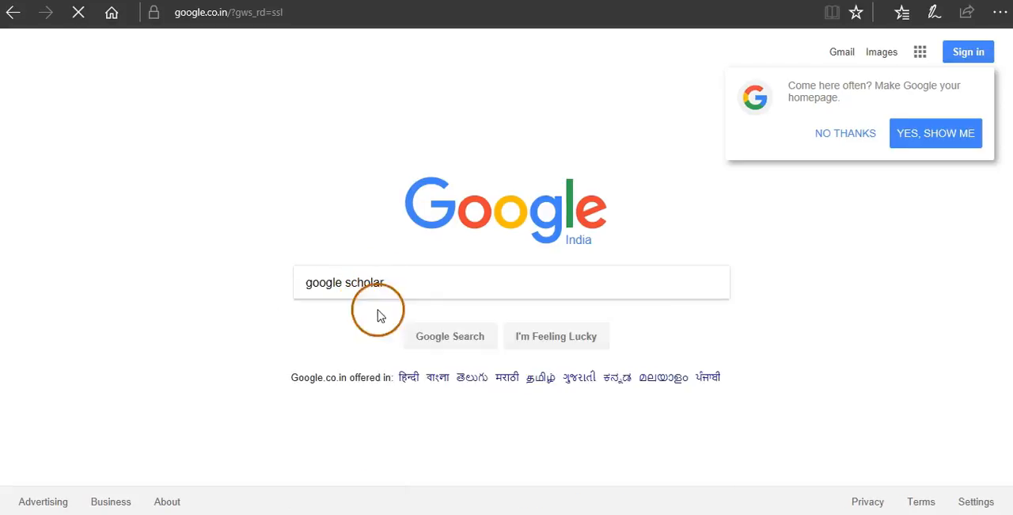
pyautogui.click(449, 336)
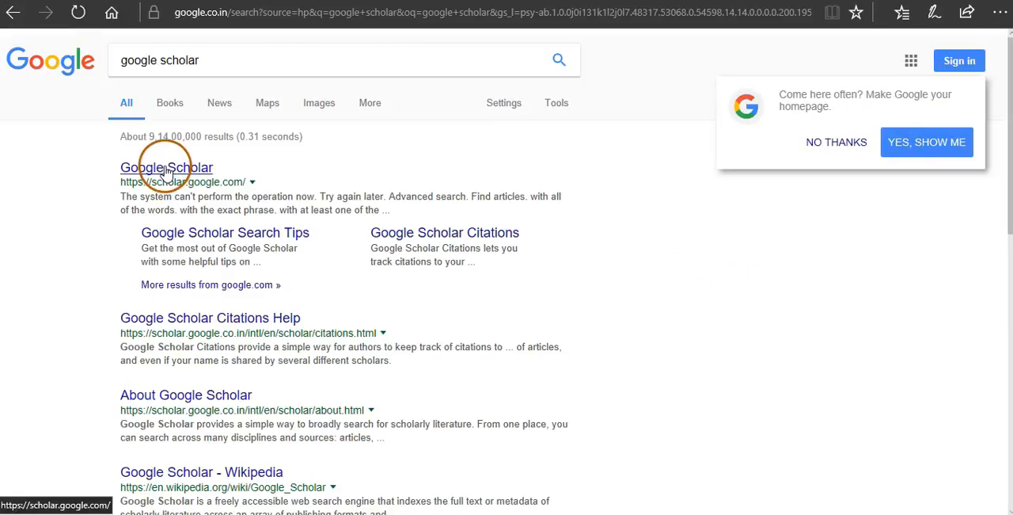
pyautogui.click(166, 167)
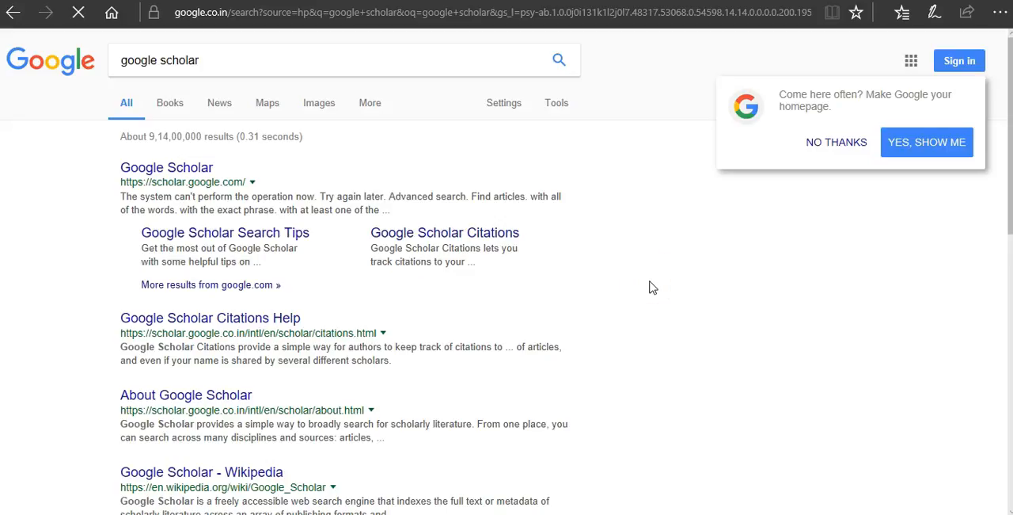
# Let the Google Scholar homepage at scholar.google.co.in finish loading.
pyautogui.click(166, 167)
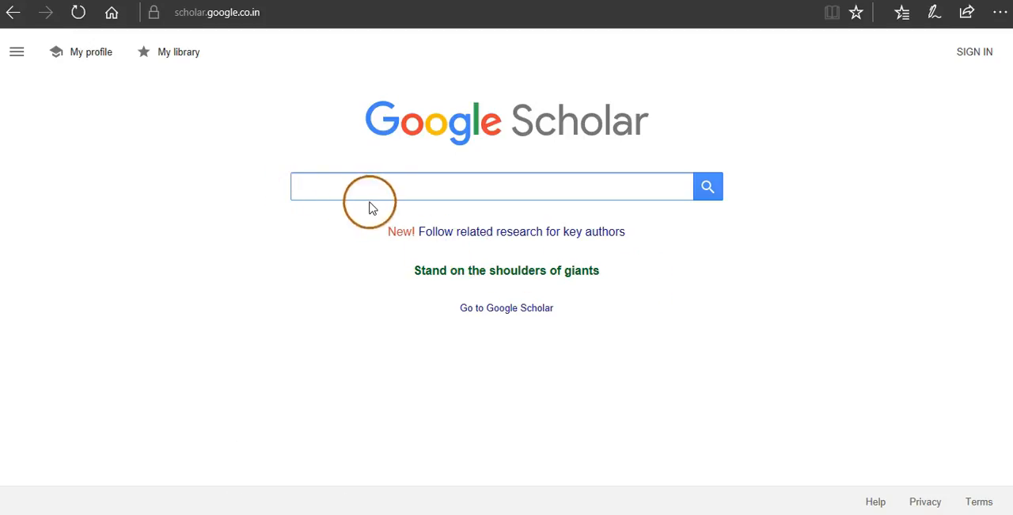
pyautogui.moveTo(893, 301)
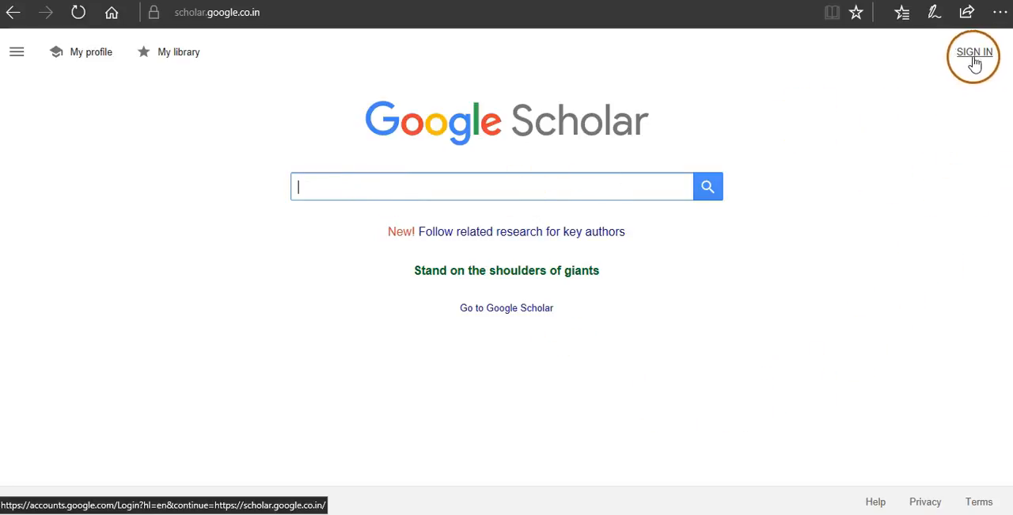
pyautogui.moveTo(975, 64)
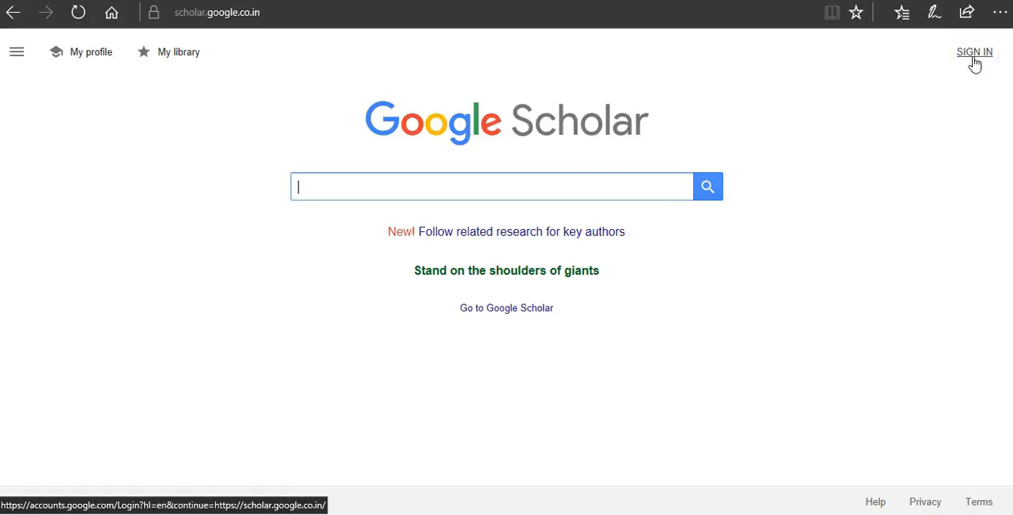
# Sign in by choosing the account and submitting its password.
pyautogui.click(975, 52)
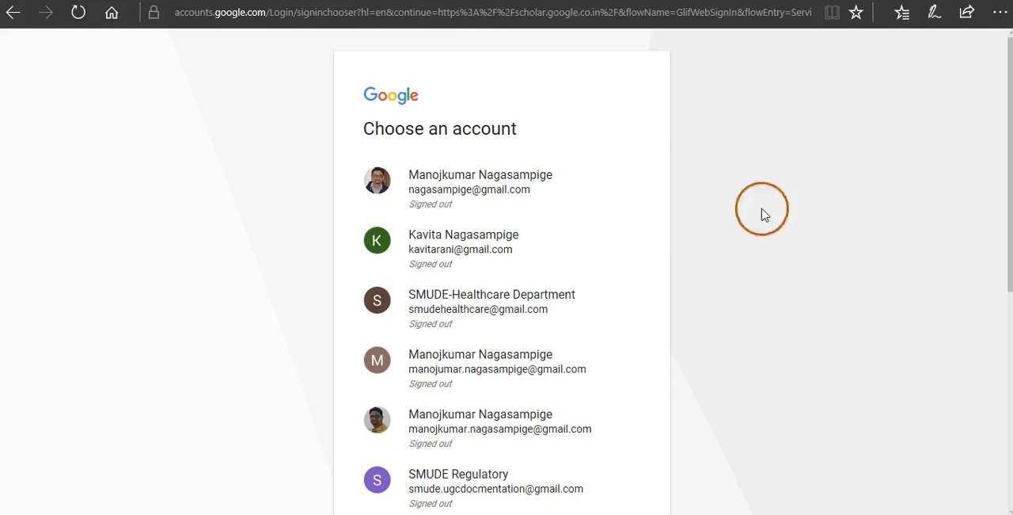
pyautogui.click(487, 248)
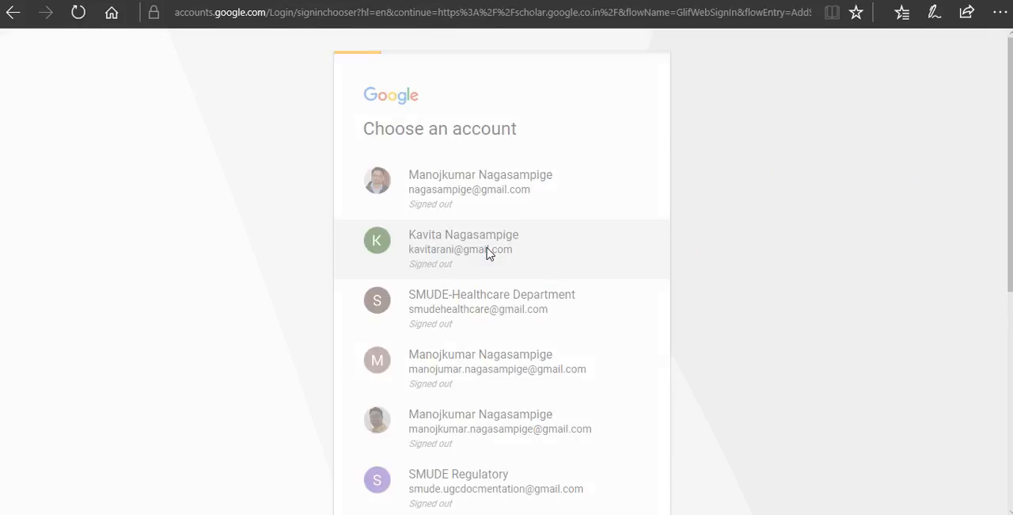
pyautogui.click(463, 240)
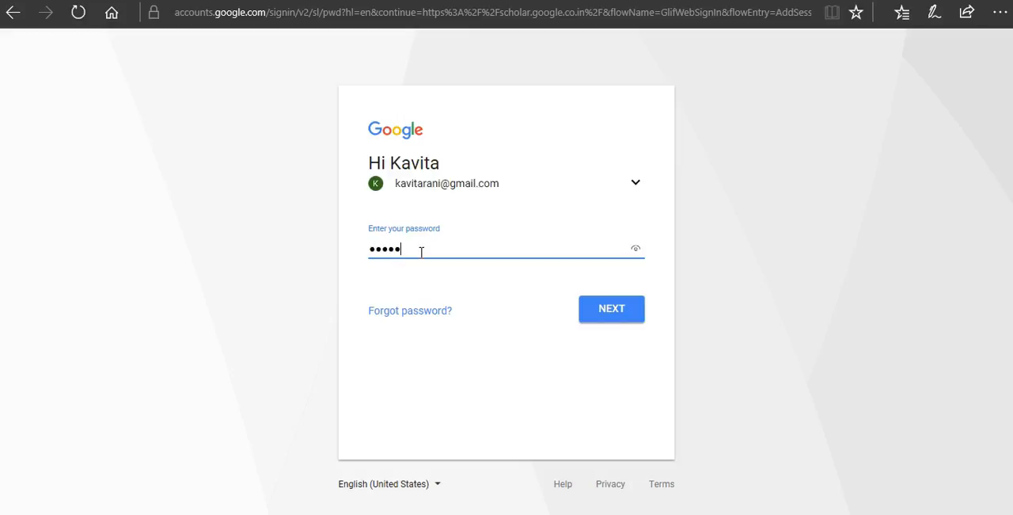
pyautogui.click(611, 307)
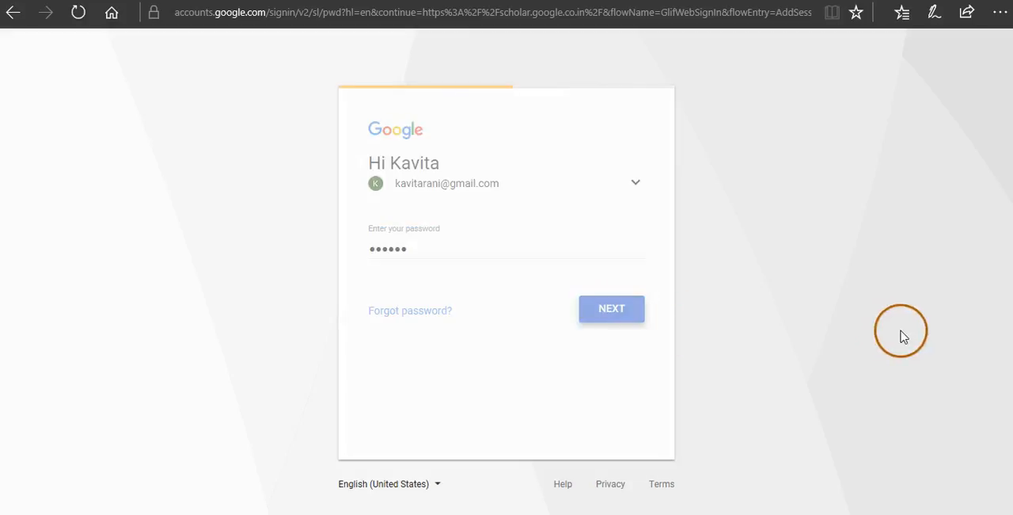
pyautogui.click(611, 308)
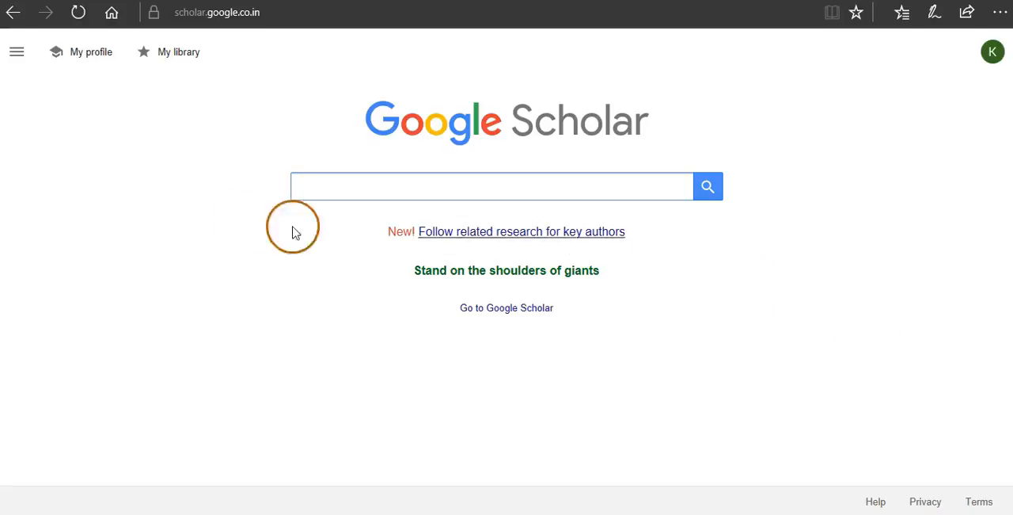
# Open 'My profile' from the Google Scholar homepage.
pyautogui.click(77, 12)
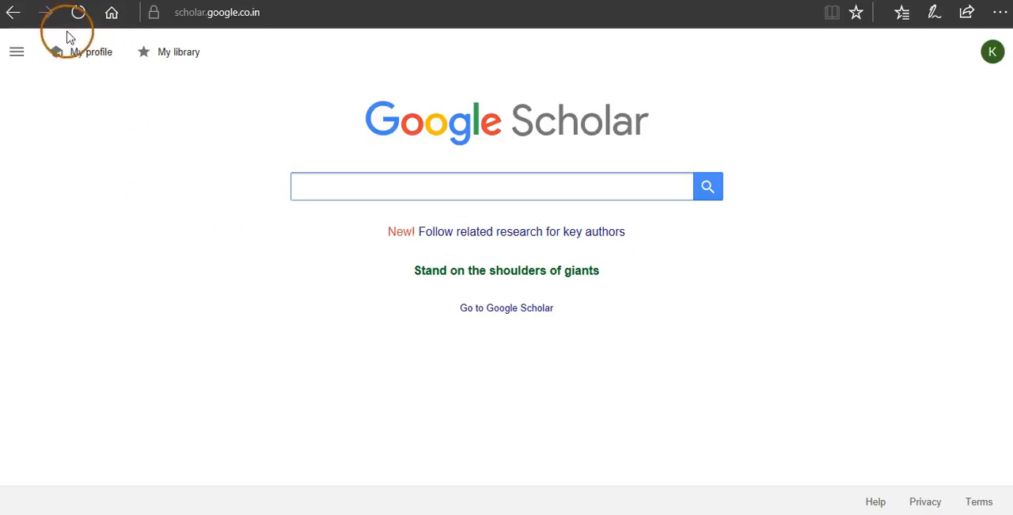
pyautogui.moveTo(94, 96)
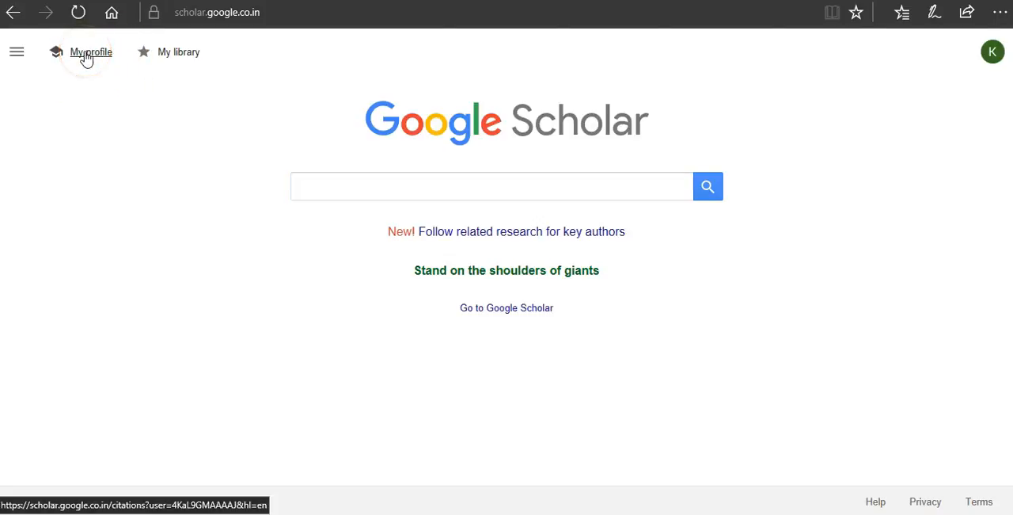
pyautogui.click(90, 52)
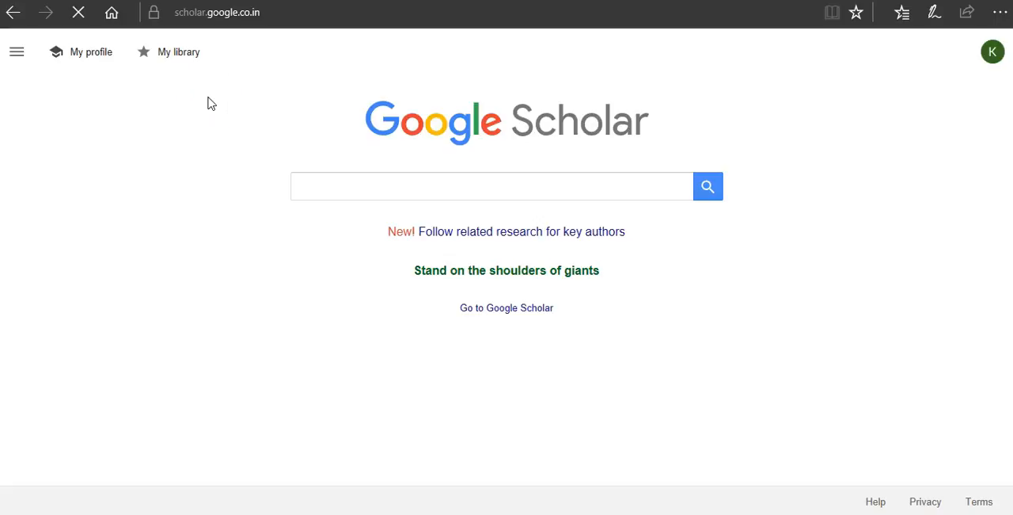
# Enter the name and affiliation 'School of Communication', then advance to articles.
pyautogui.click(90, 52)
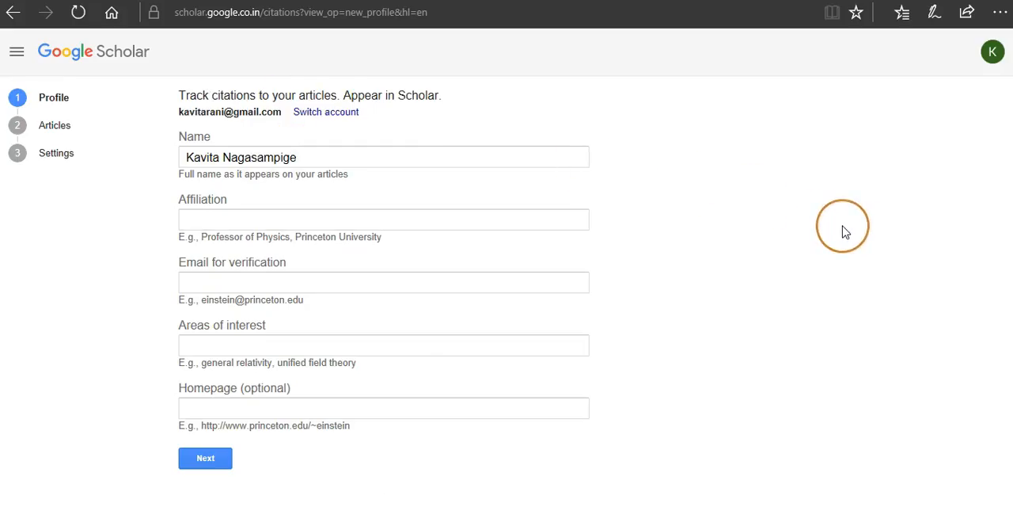
pyautogui.moveTo(827, 232)
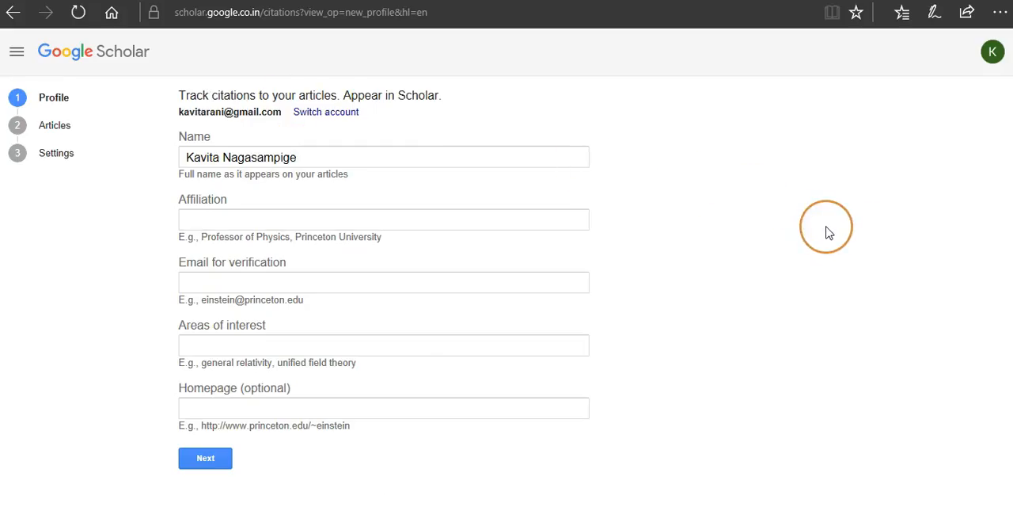
pyautogui.moveTo(774, 235)
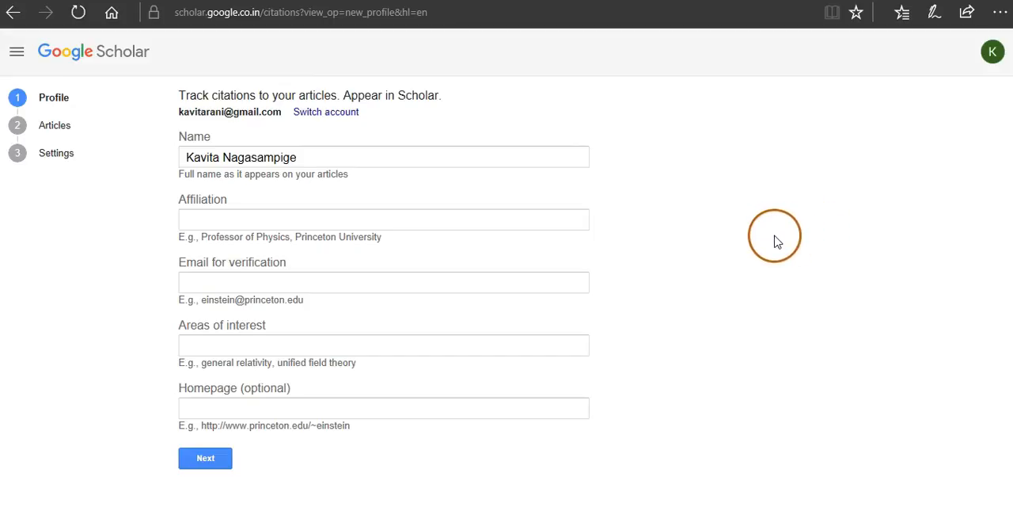
pyautogui.click(303, 157)
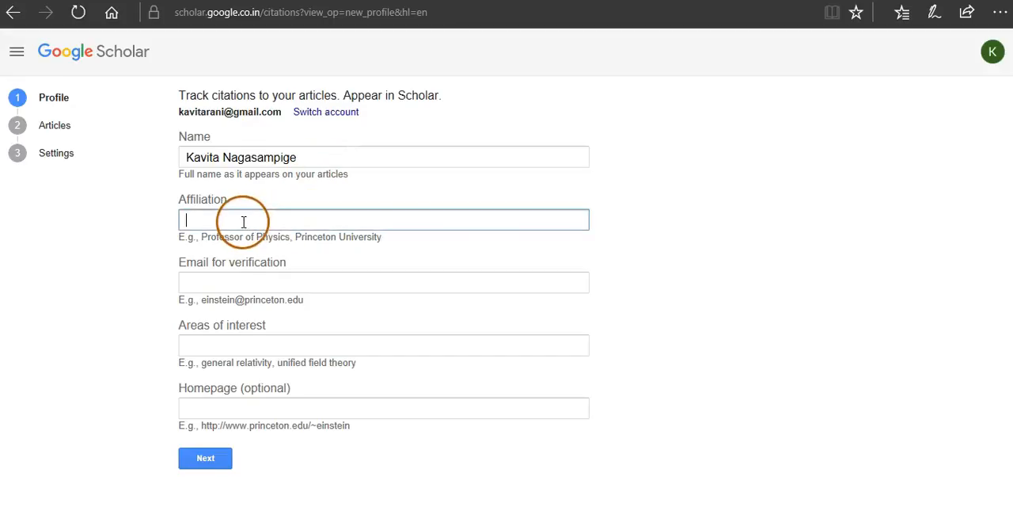
pyautogui.moveTo(685, 306)
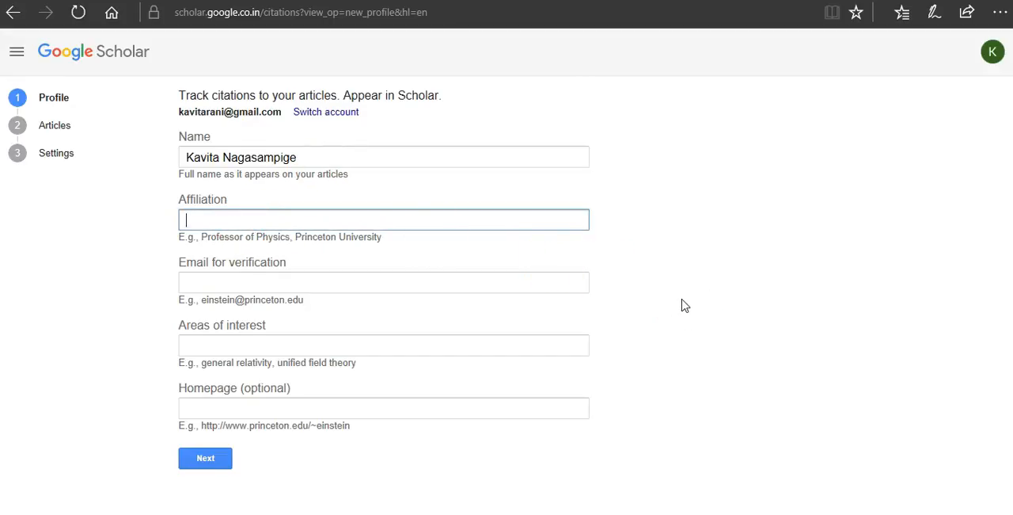
pyautogui.write('School')
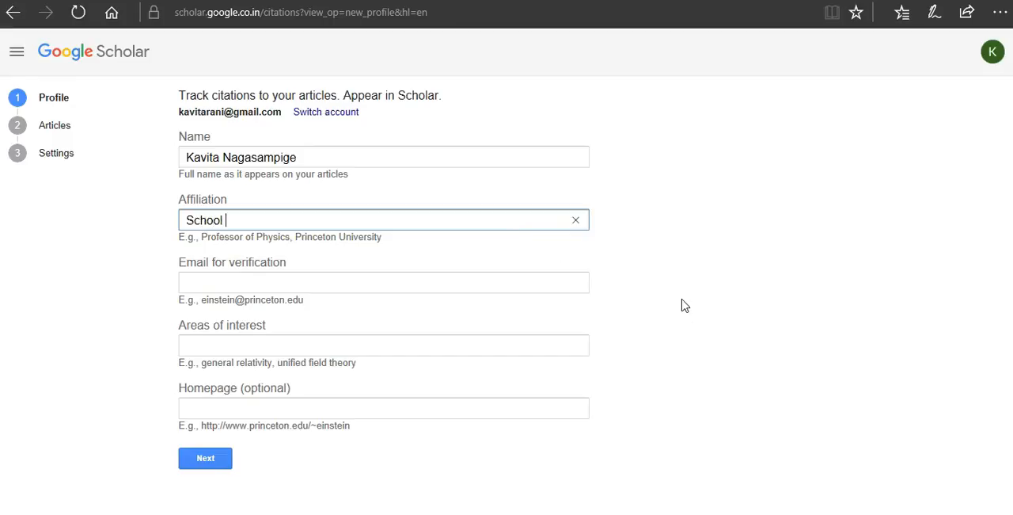
pyautogui.write('of Commu')
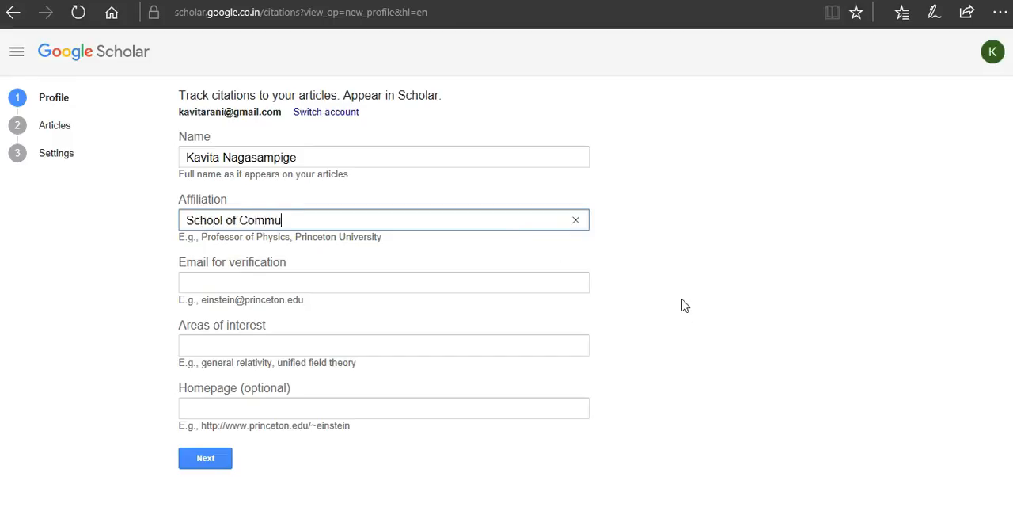
pyautogui.write('nication')
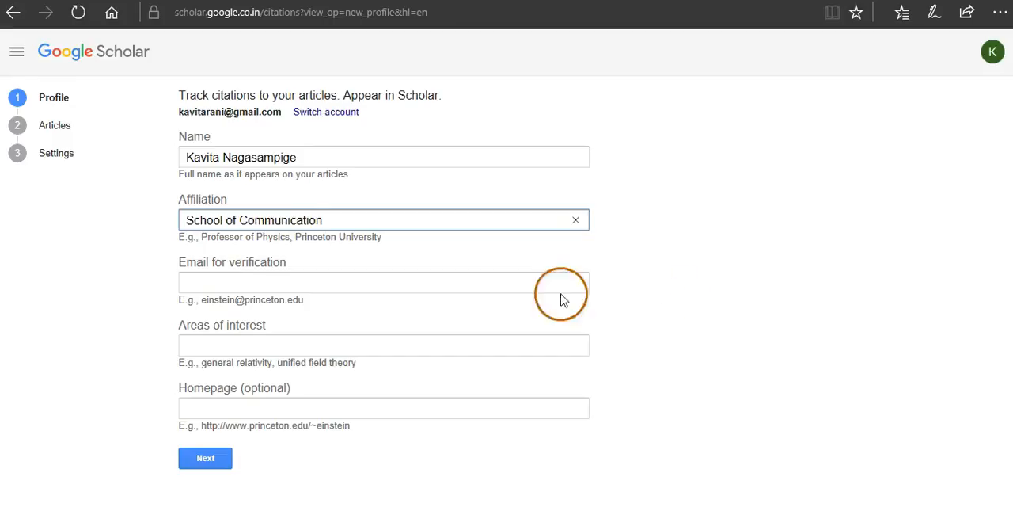
pyautogui.moveTo(621, 283)
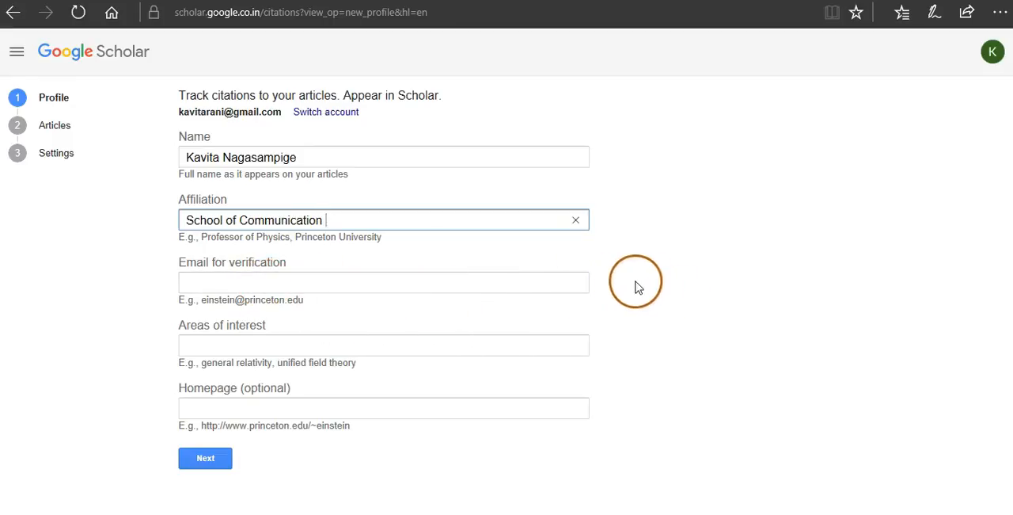
pyautogui.moveTo(354, 453)
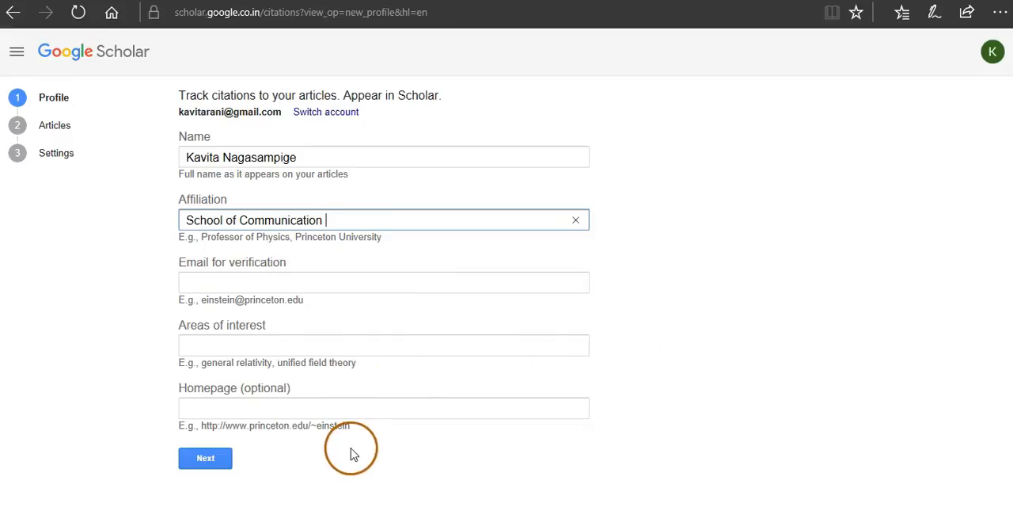
pyautogui.moveTo(455, 327)
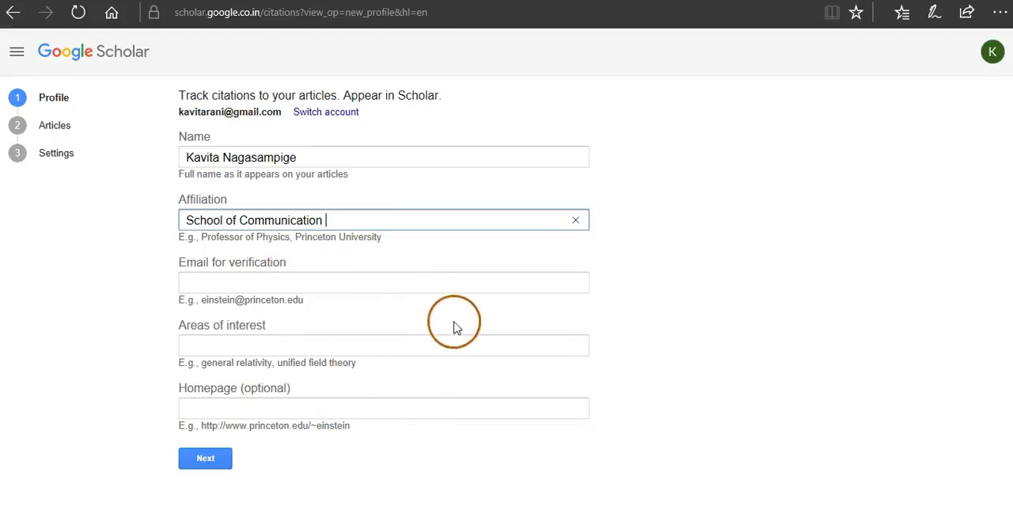
pyautogui.moveTo(205, 457)
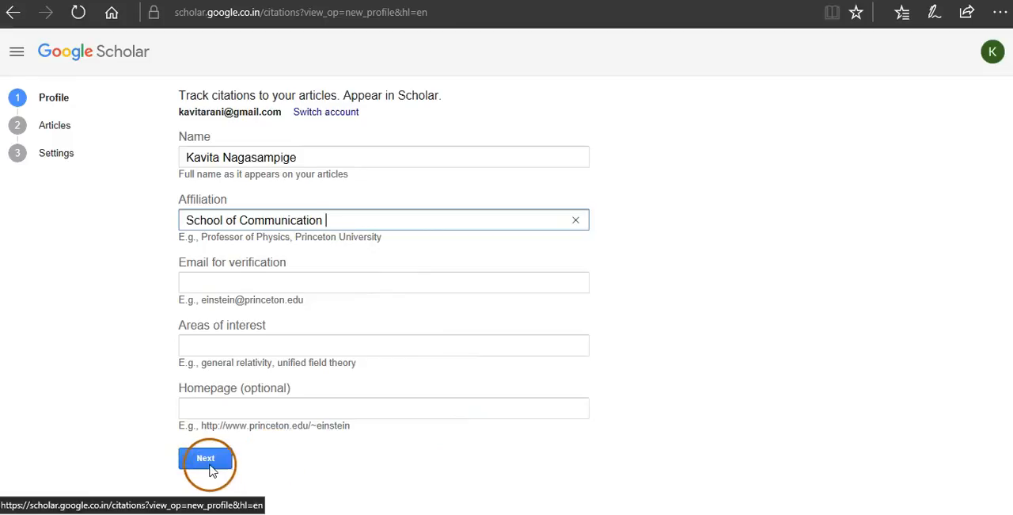
pyautogui.click(206, 457)
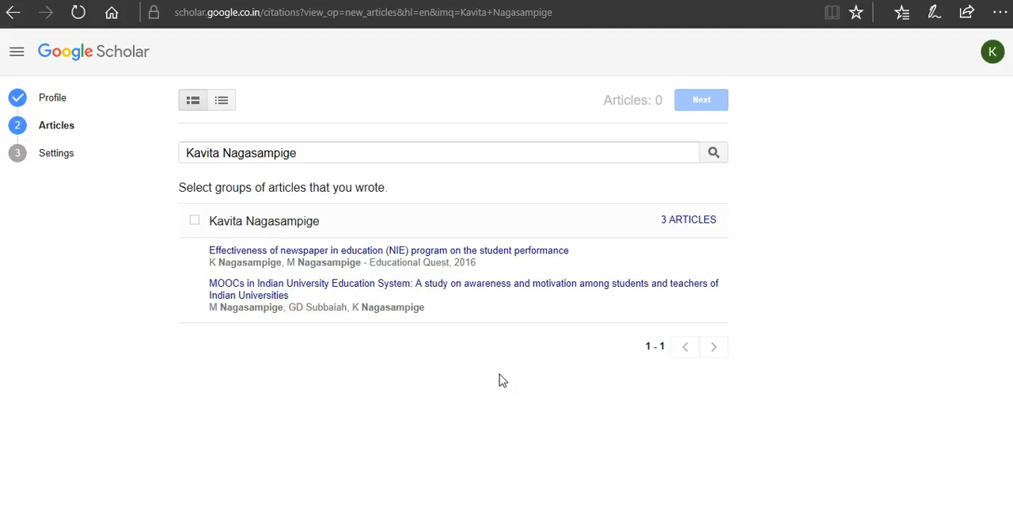
pyautogui.moveTo(248, 271)
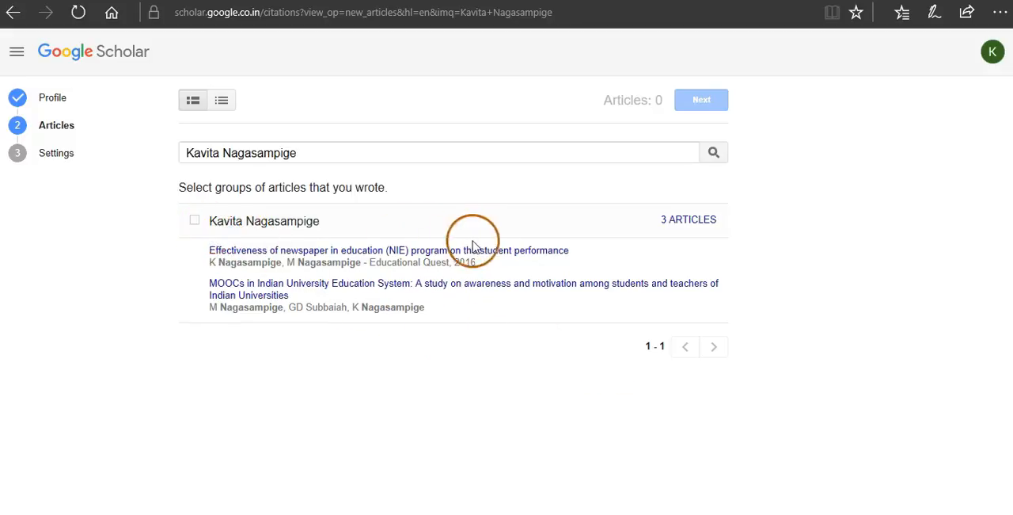
pyautogui.moveTo(440, 372)
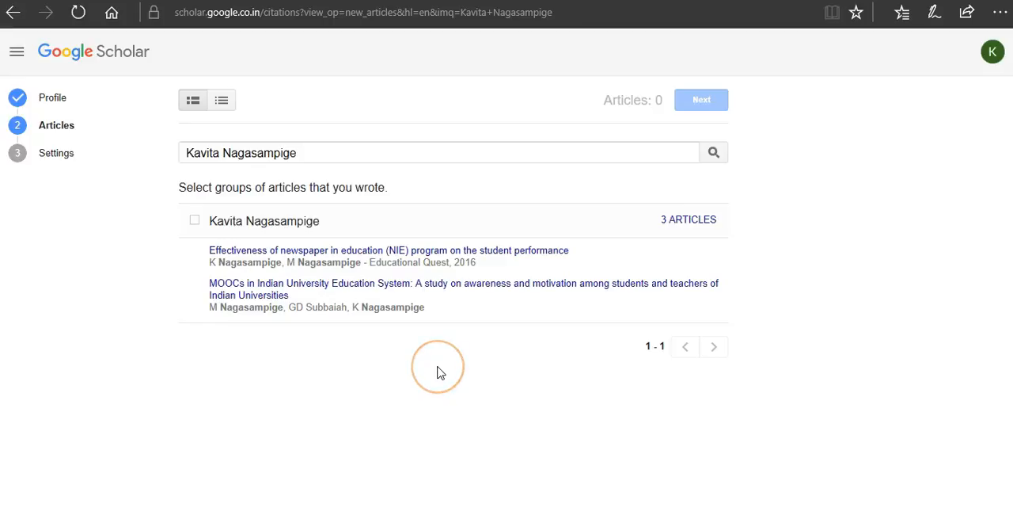
pyautogui.moveTo(455, 219)
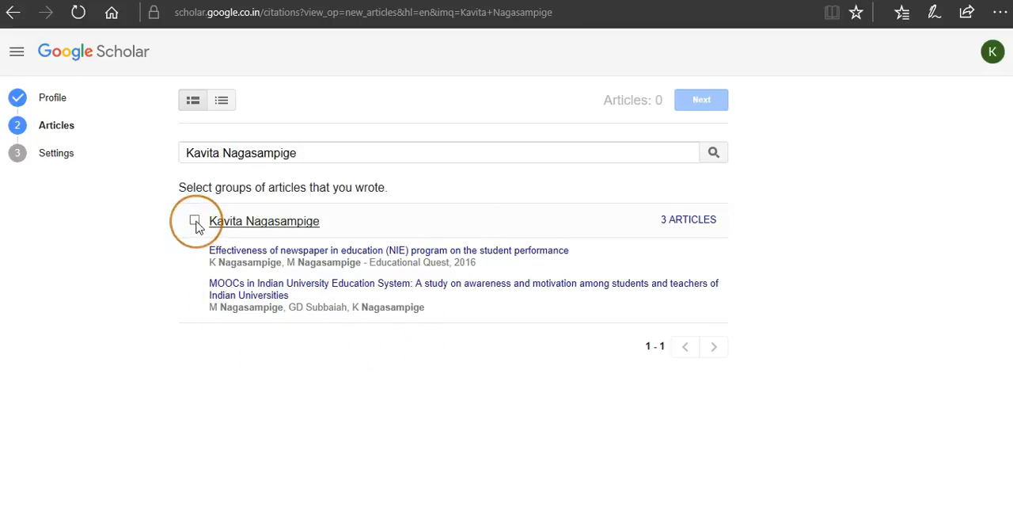
pyautogui.click(194, 220)
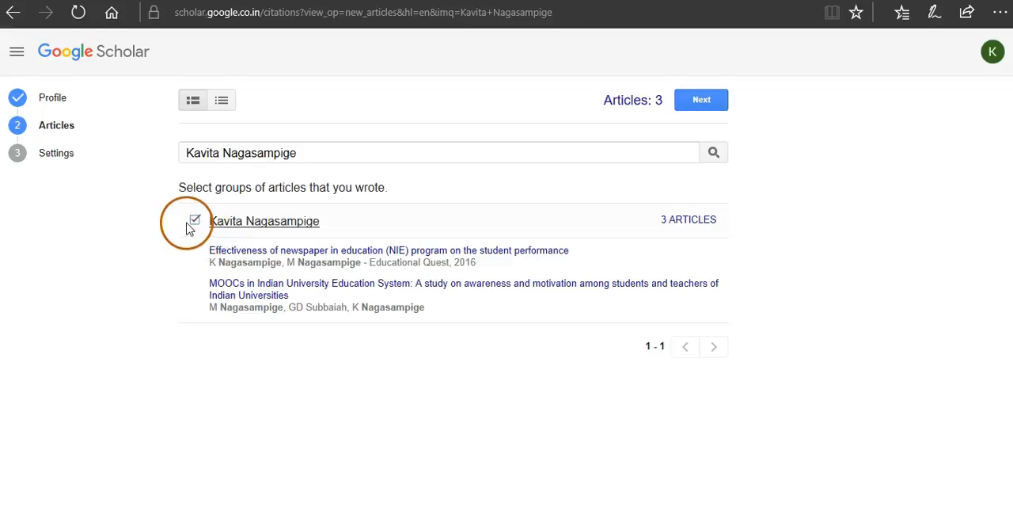
pyautogui.click(195, 220)
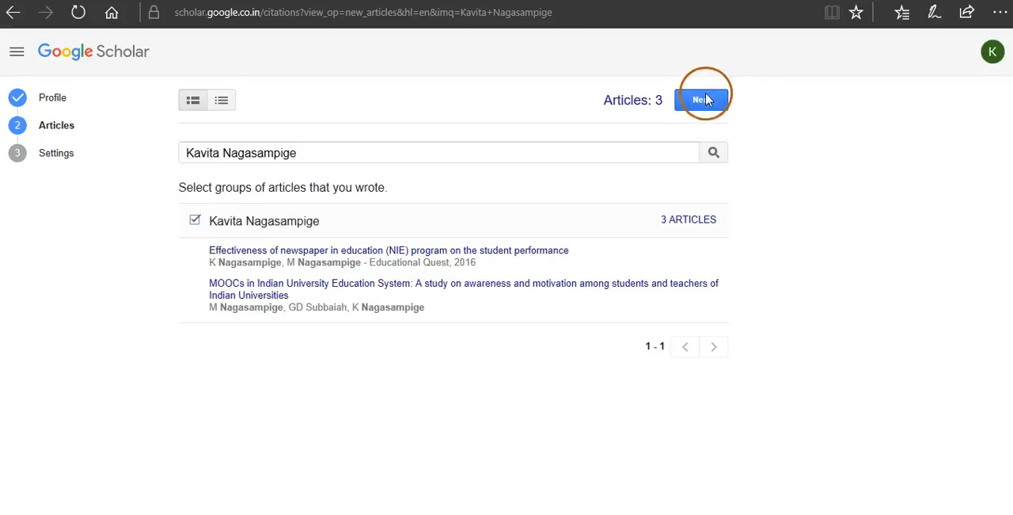
pyautogui.click(700, 100)
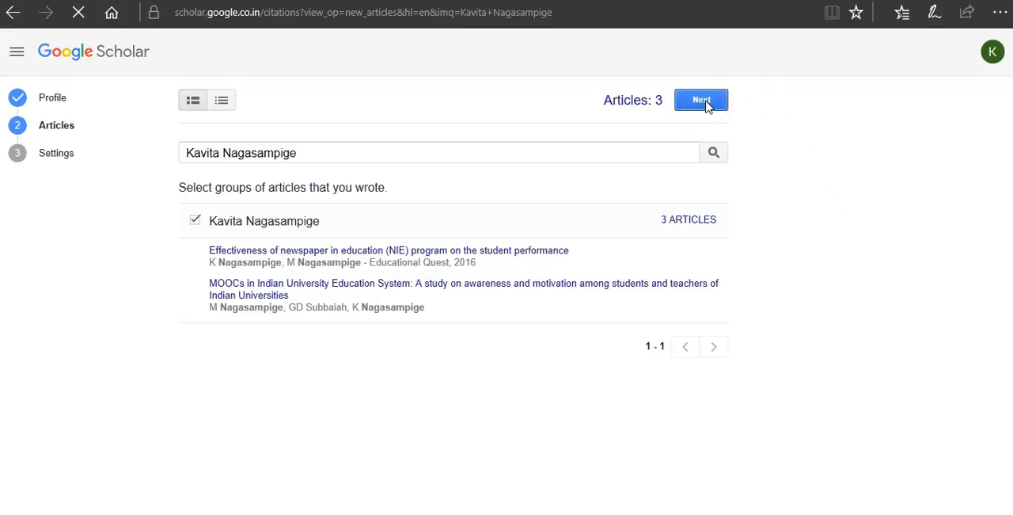
# Keep automatic updates and public profile enabled, then click Done.
pyautogui.click(700, 100)
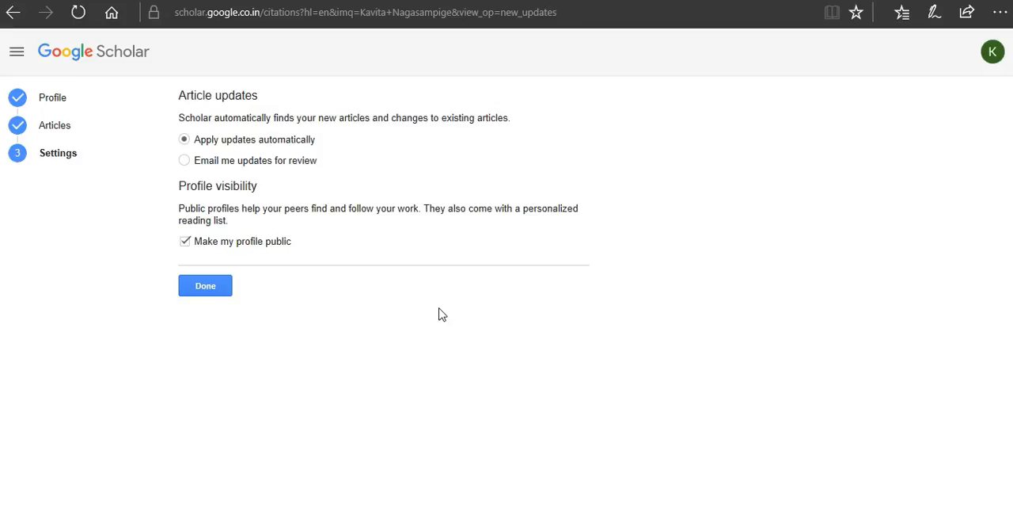
pyautogui.click(205, 285)
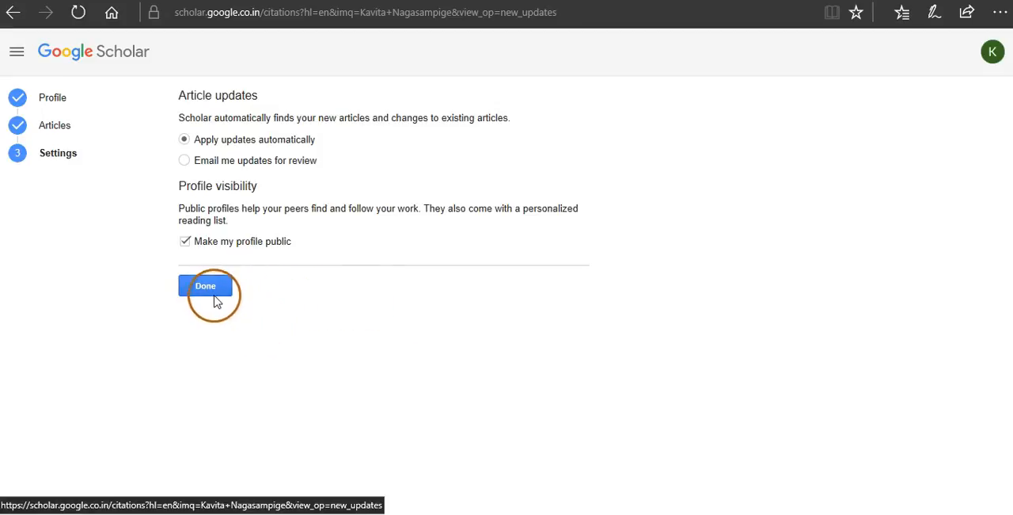
pyautogui.click(205, 285)
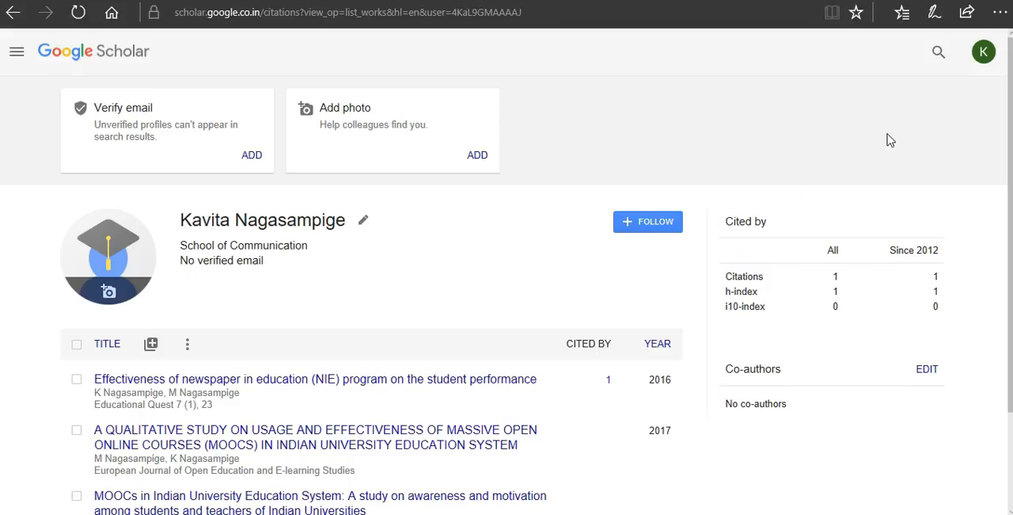
# Scroll the new profile to view Articles 1–3 and the citation stats.
pyautogui.click(833, 132)
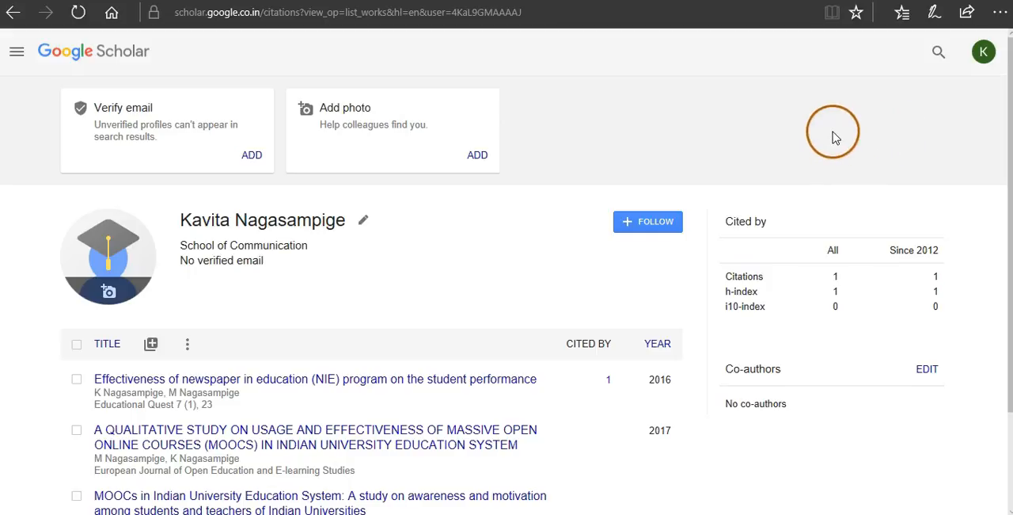
pyautogui.scroll(-3)
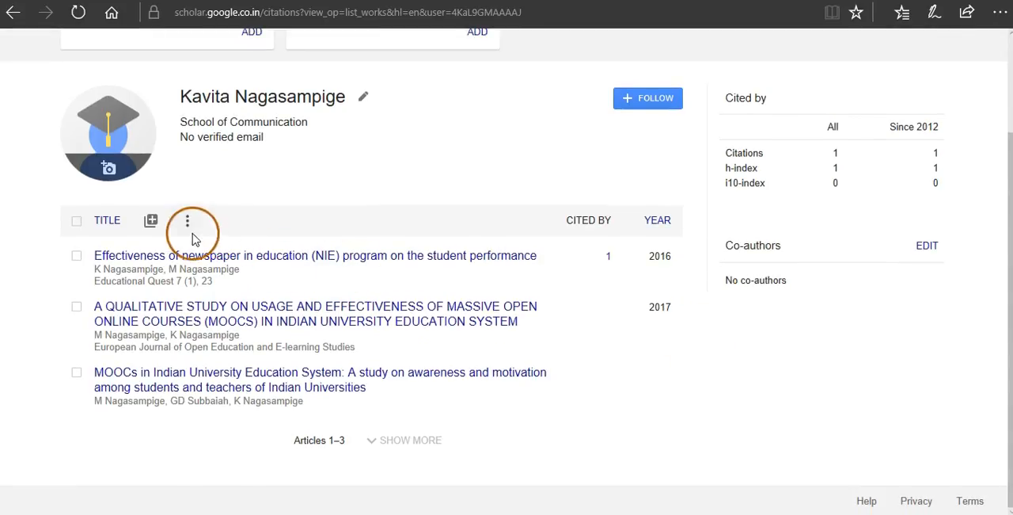
pyautogui.moveTo(556, 377)
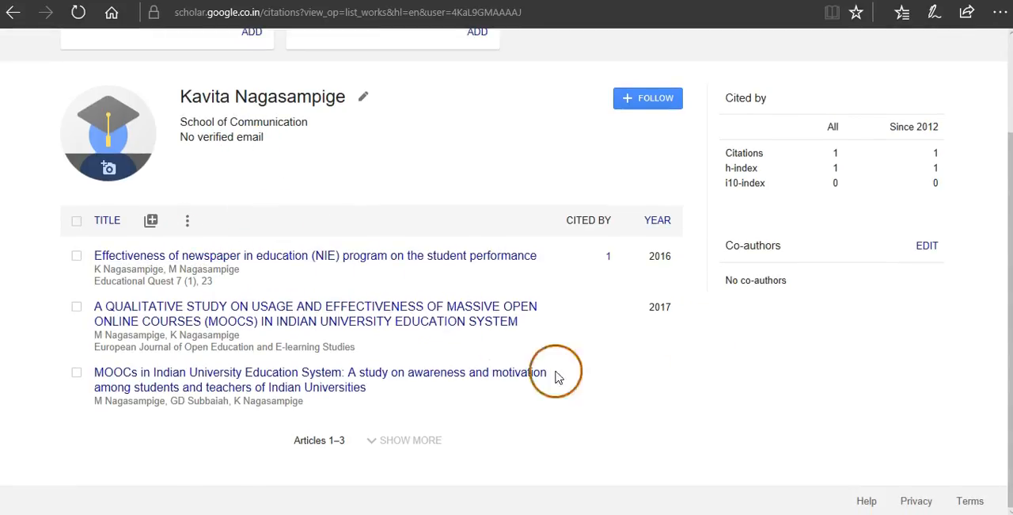
pyautogui.moveTo(162, 301)
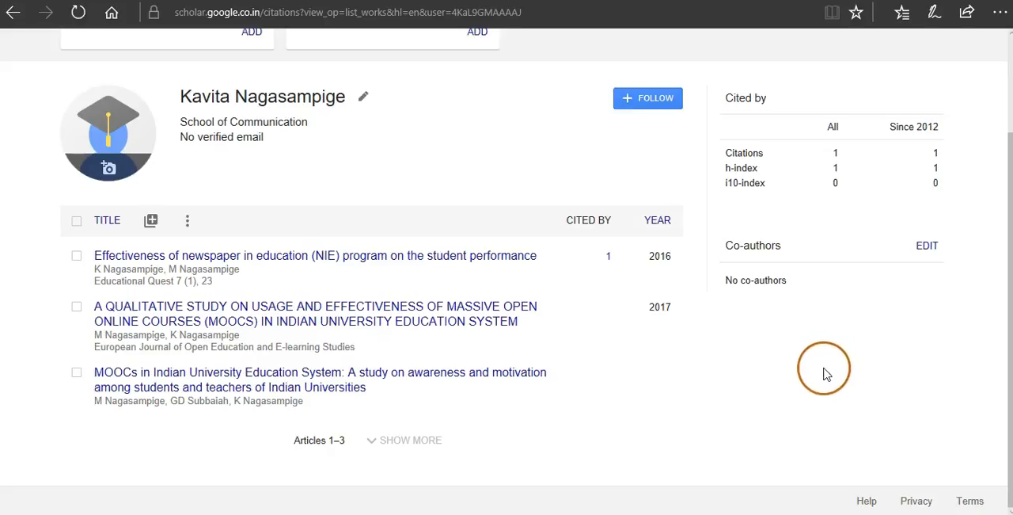
pyautogui.moveTo(821, 374)
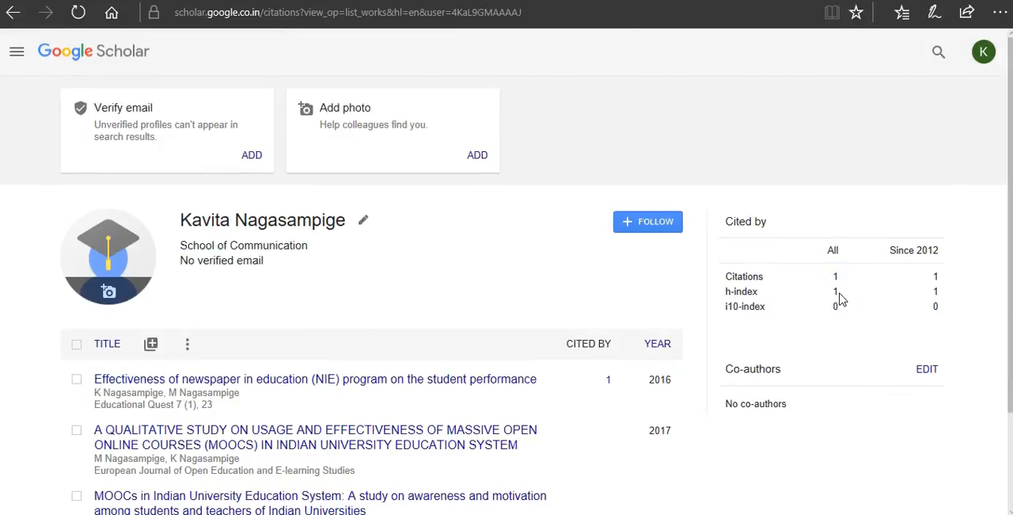
pyautogui.scroll(-3)
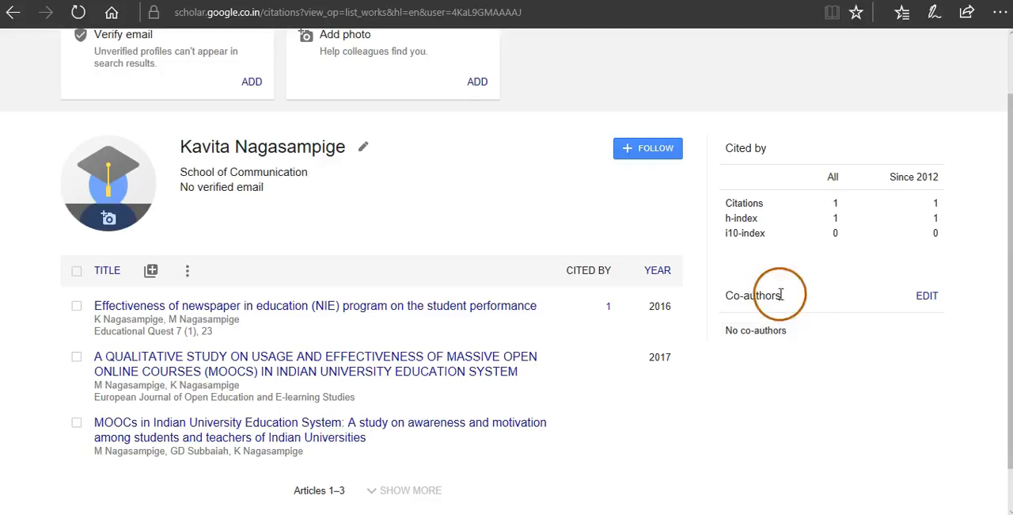
pyautogui.scroll(-3)
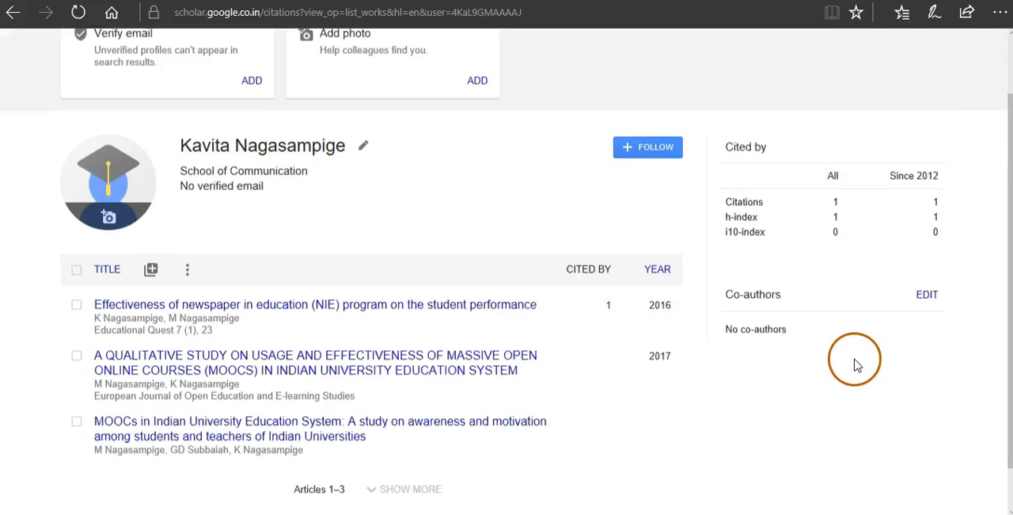
pyautogui.scroll(-3)
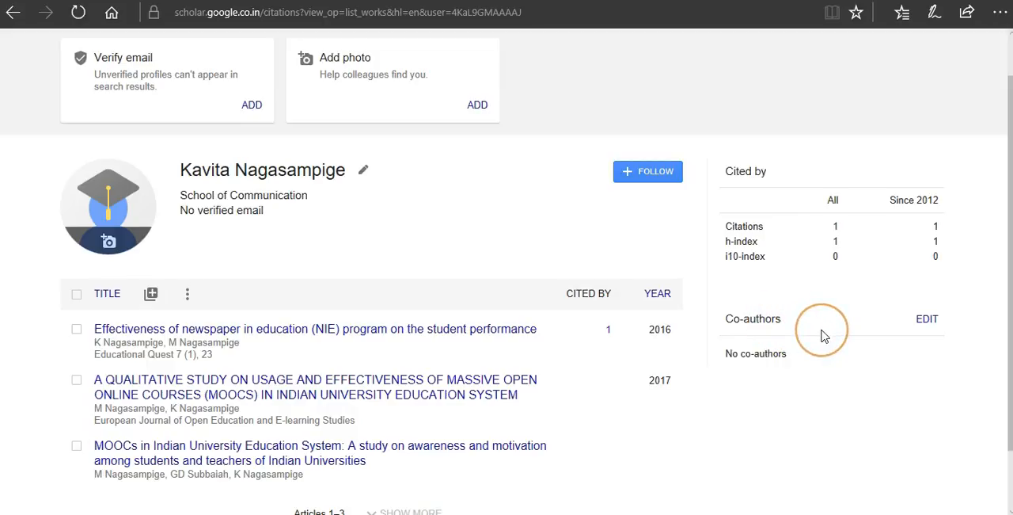
pyautogui.scroll(-3)
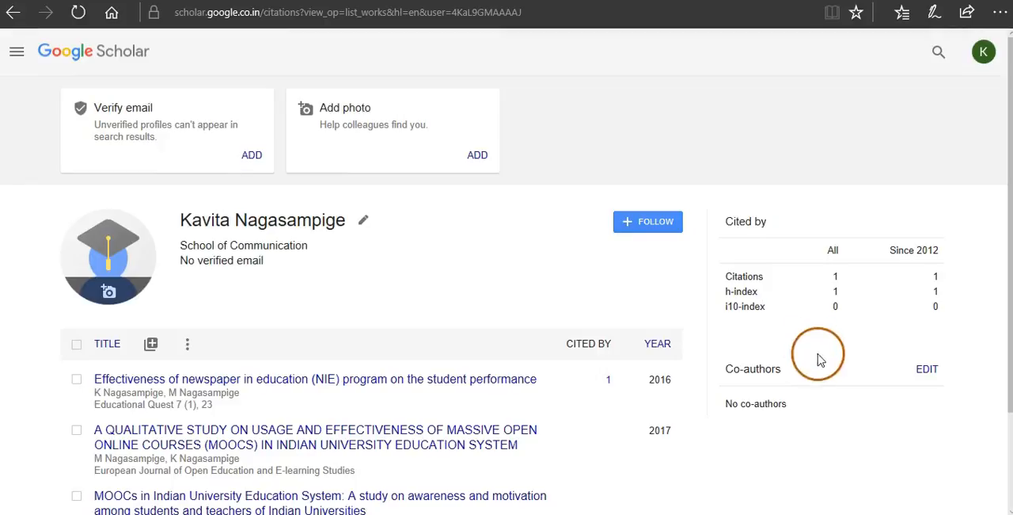
pyautogui.scroll(-3)
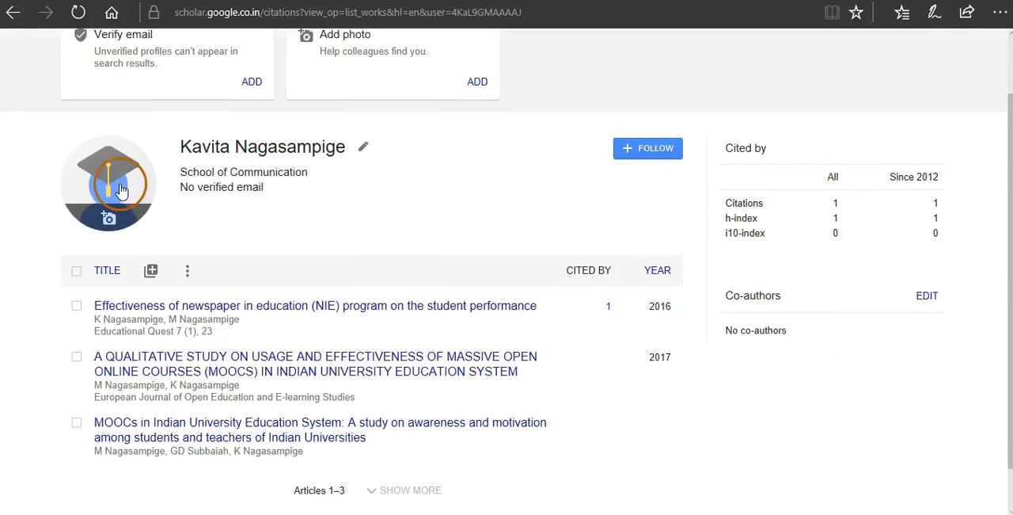
pyautogui.moveTo(299, 306)
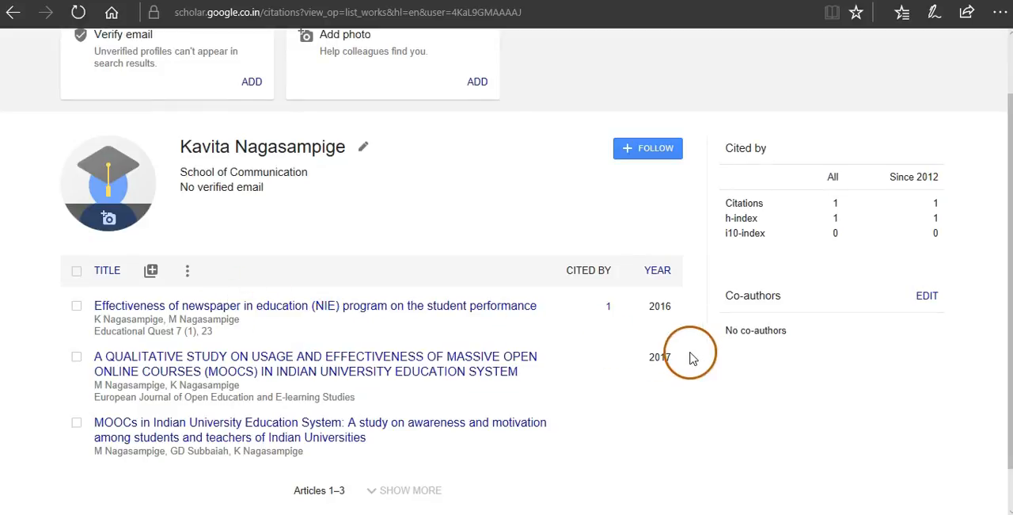
pyautogui.moveTo(356, 309)
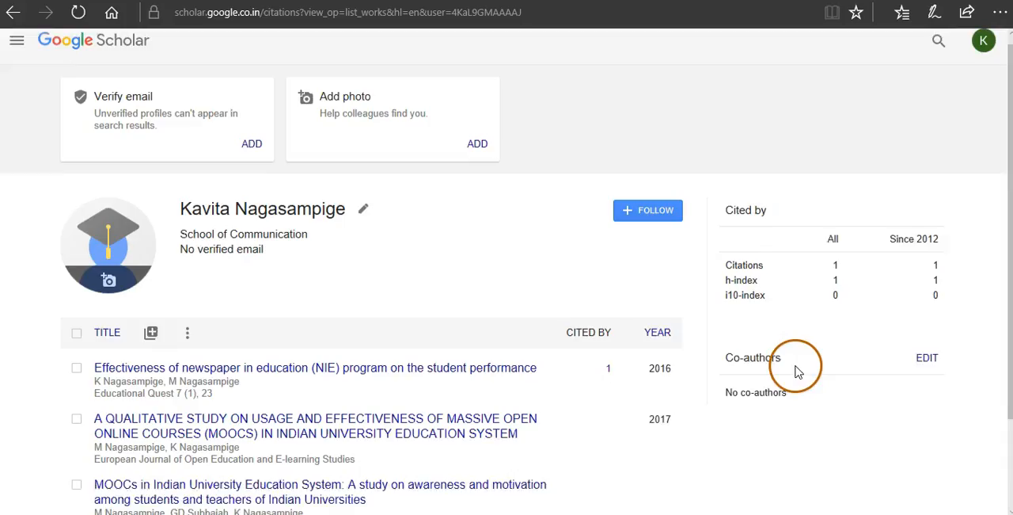
pyautogui.scroll(-3)
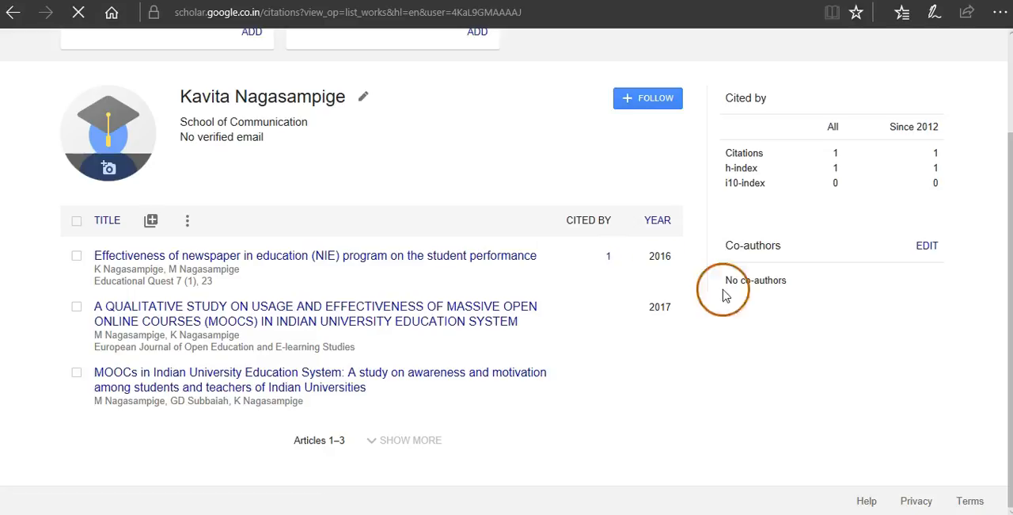
# Open the 1 citation listed for the newspaper in education (NIE) paper.
pyautogui.click(609, 255)
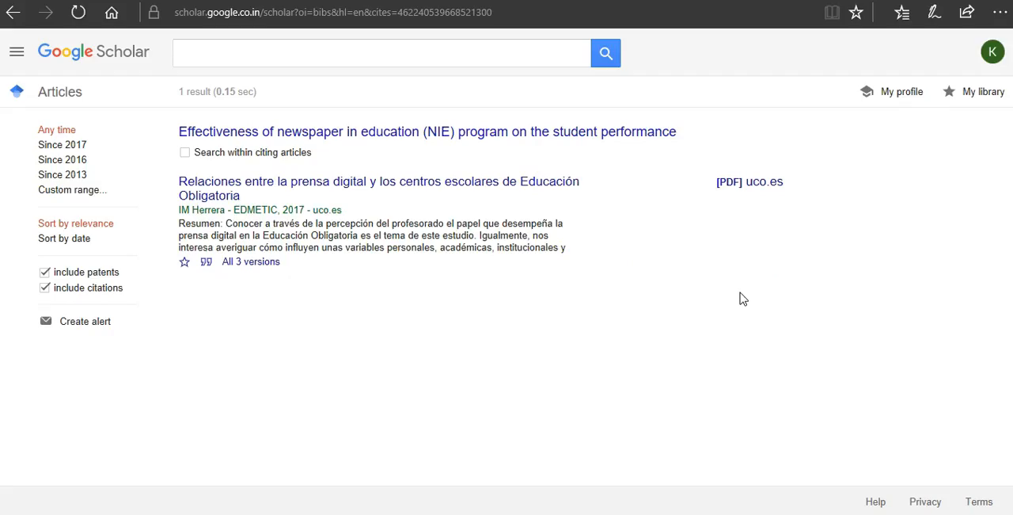
pyautogui.moveTo(230, 188)
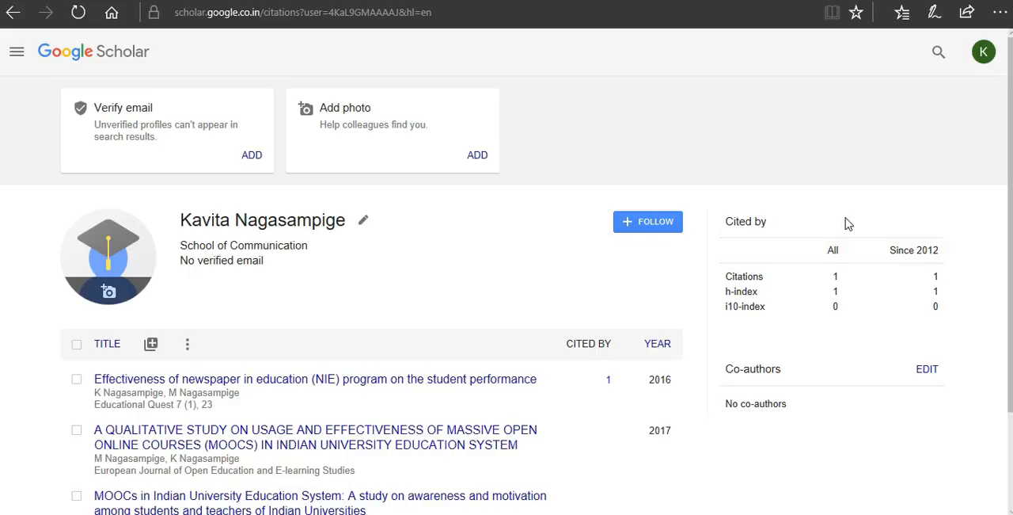
pyautogui.moveTo(845, 226)
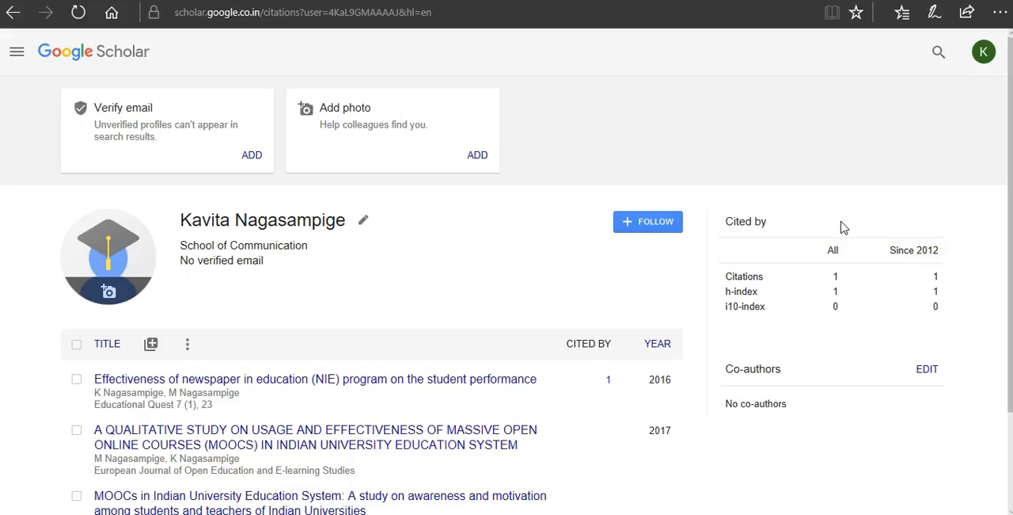